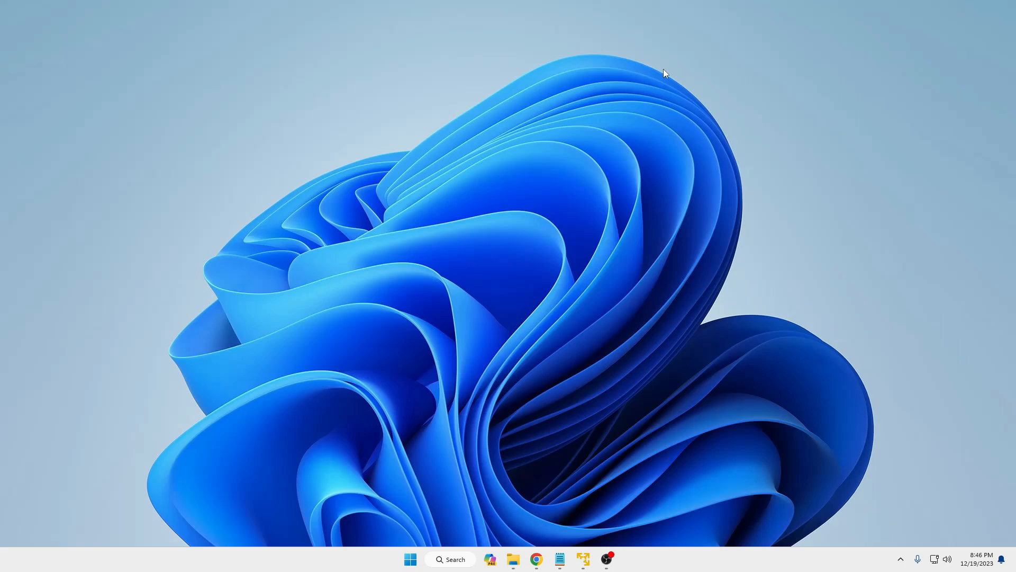
# Bring up Windows Search from the taskbar with an empty query box
pyautogui.click(450, 559)
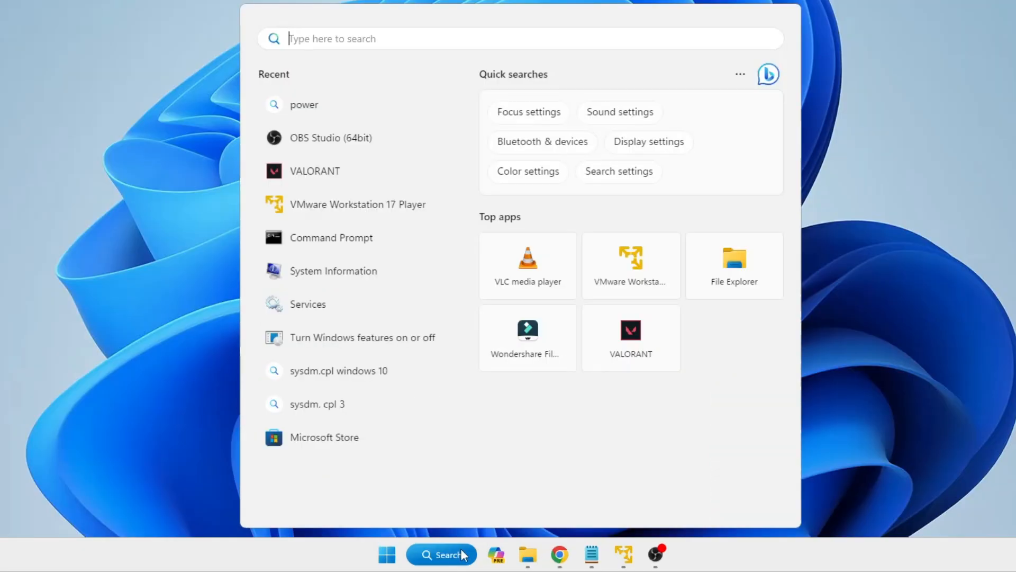
# Search 'power', launch Power Options and go to its power-button and shutdown settings page
pyautogui.write('po')
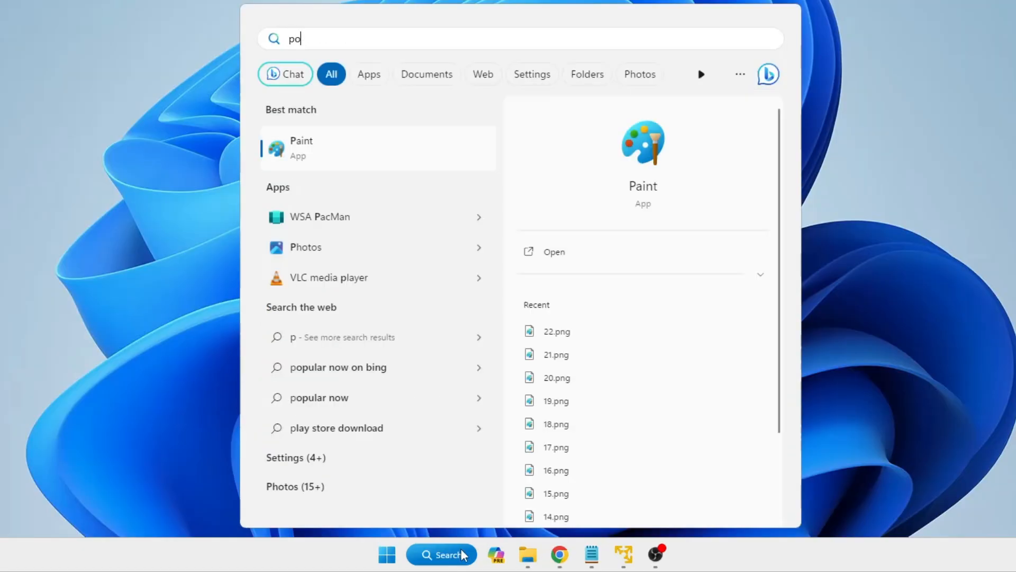
pyautogui.write('werPoint')
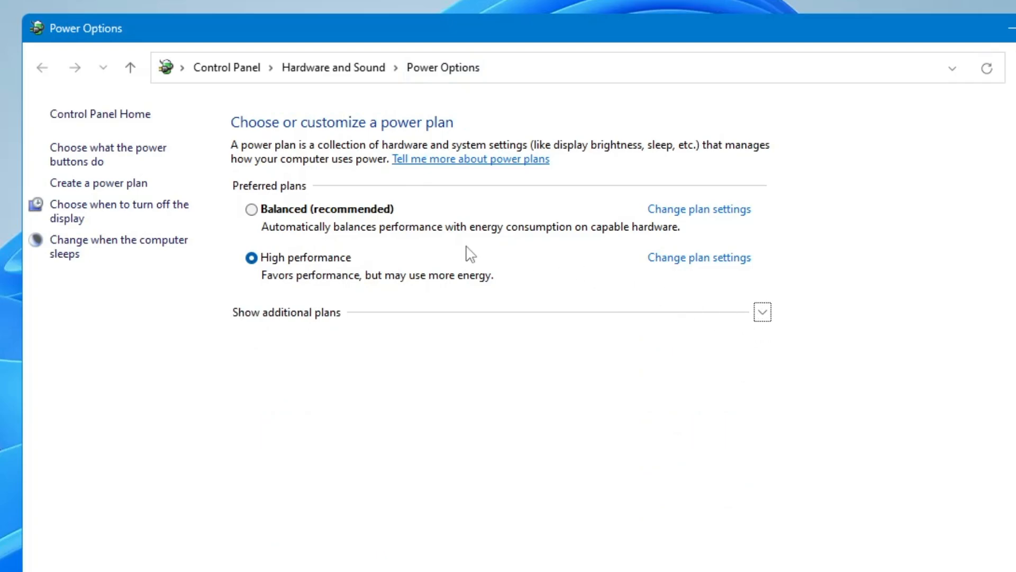
pyautogui.moveTo(103, 175)
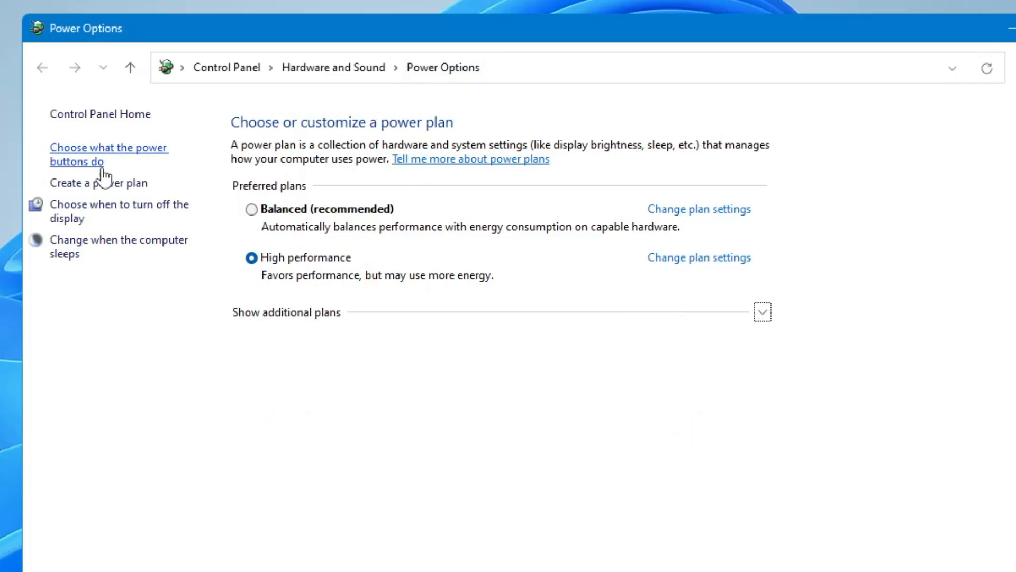
pyautogui.moveTo(129, 158)
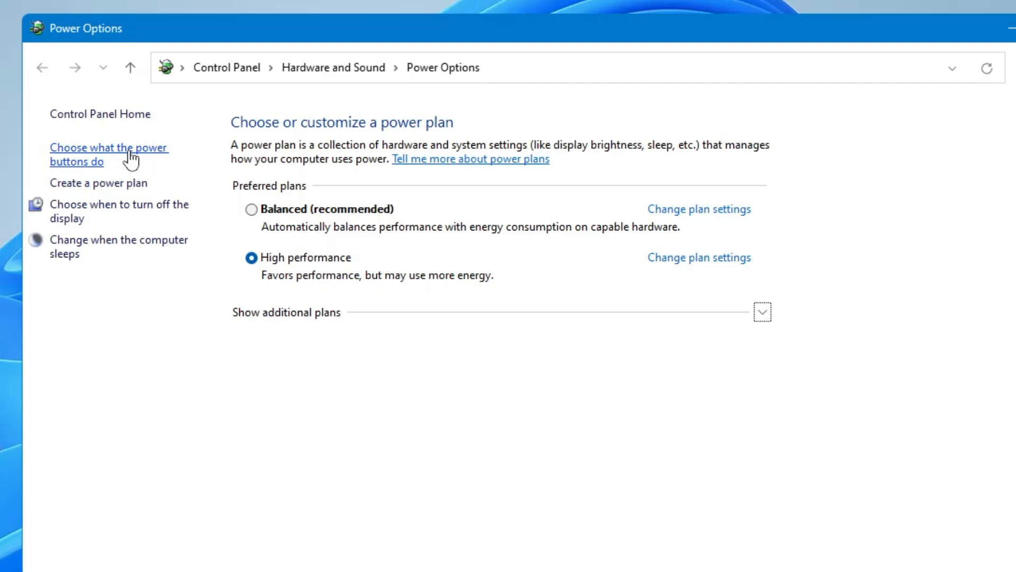
pyautogui.click(109, 155)
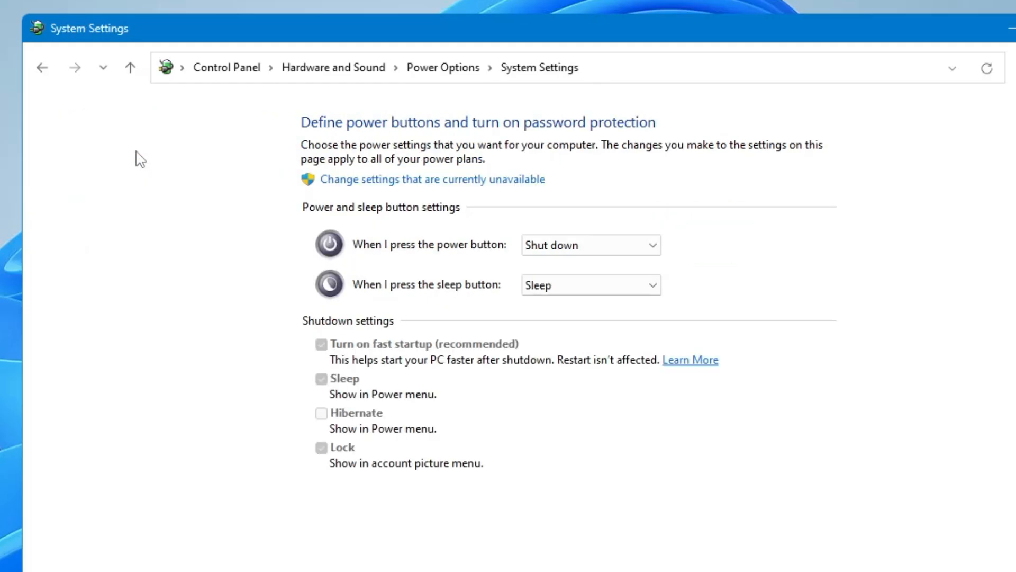
pyautogui.moveTo(395, 355)
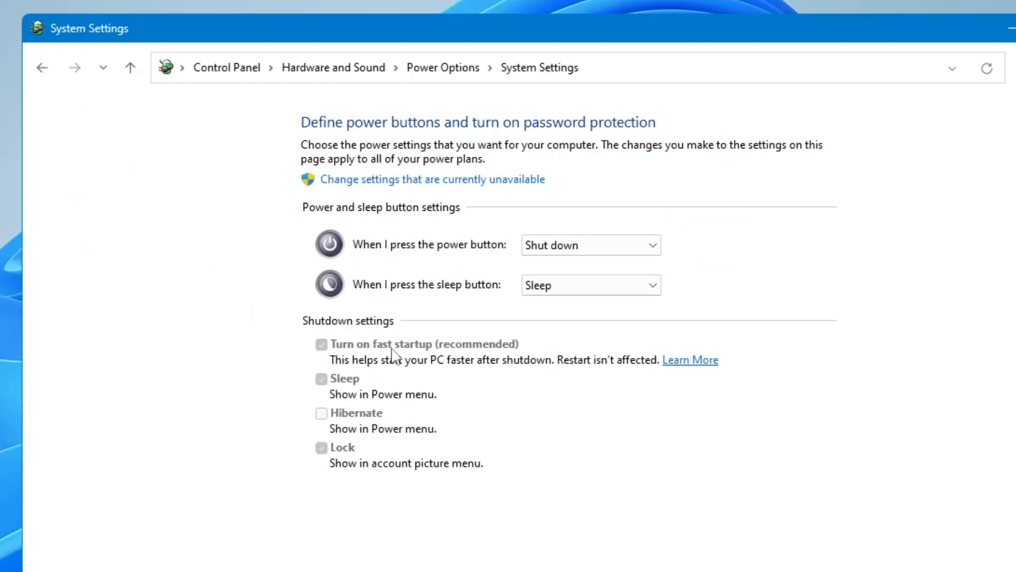
pyautogui.moveTo(410, 362)
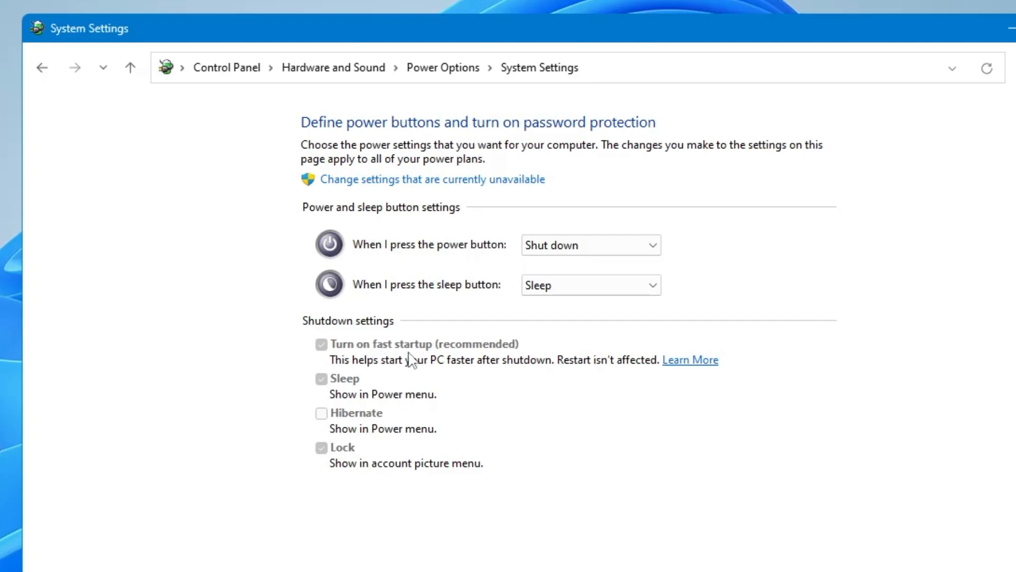
pyautogui.moveTo(480, 353)
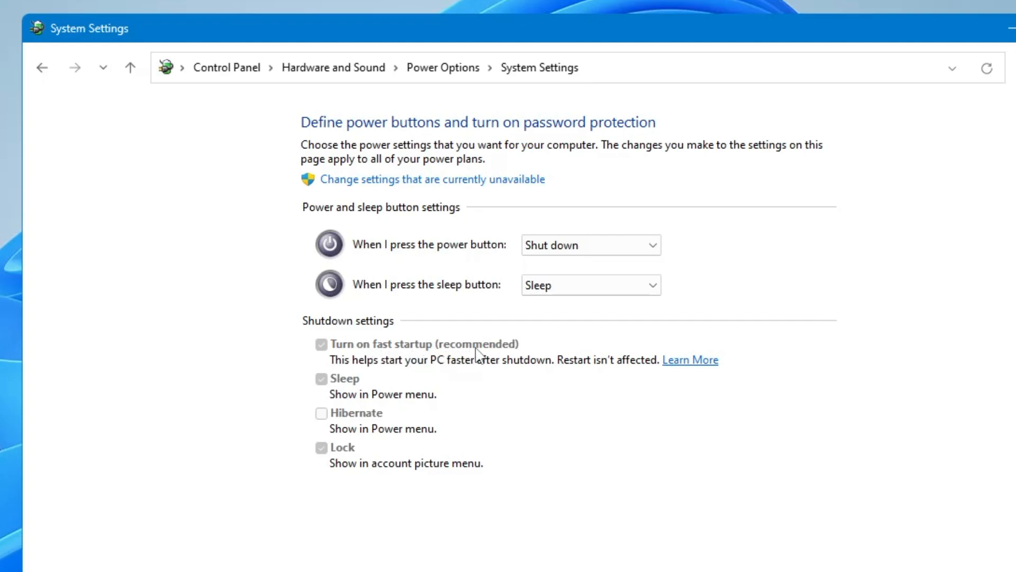
pyautogui.moveTo(394, 371)
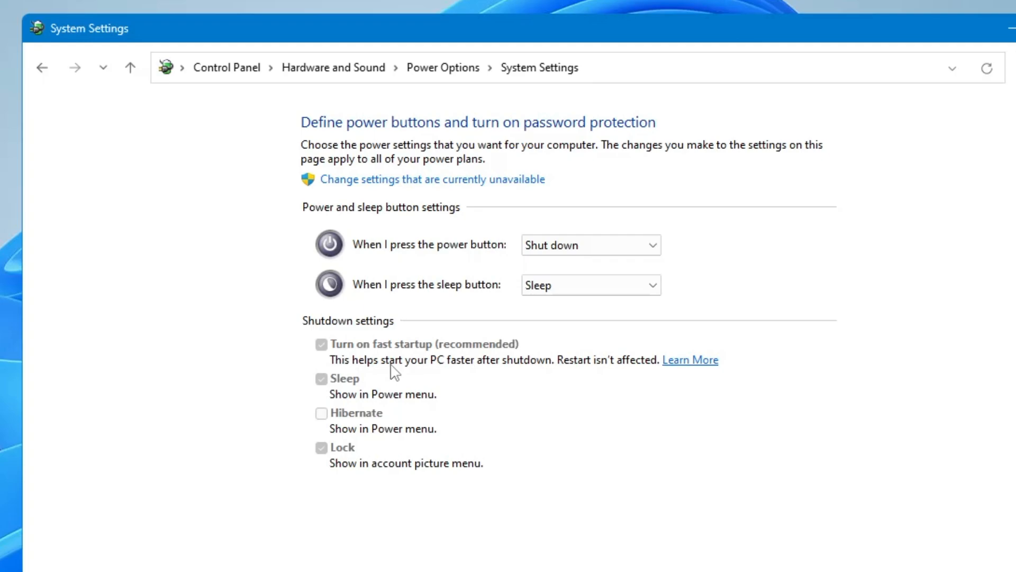
pyautogui.moveTo(540, 374)
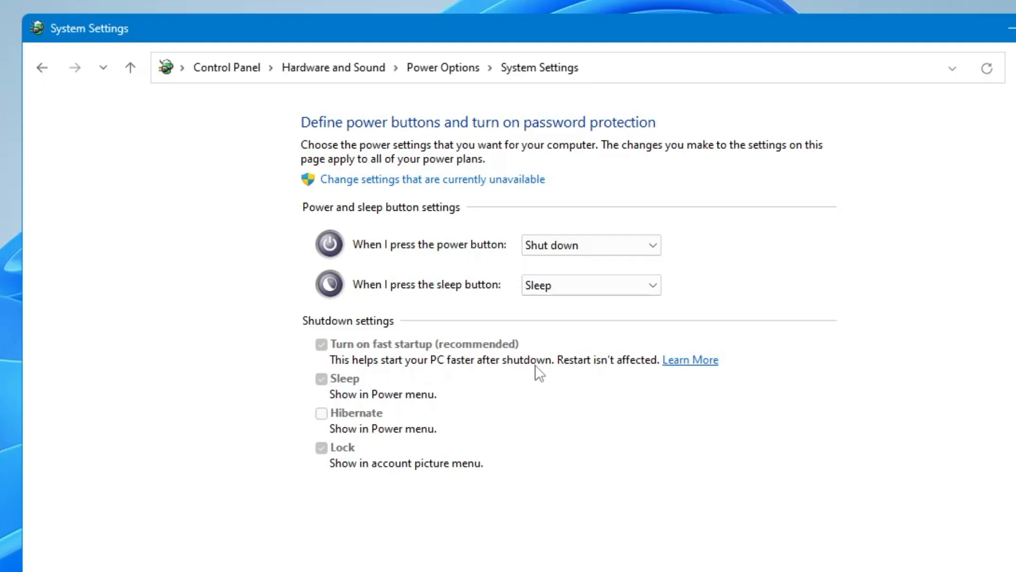
pyautogui.moveTo(591, 373)
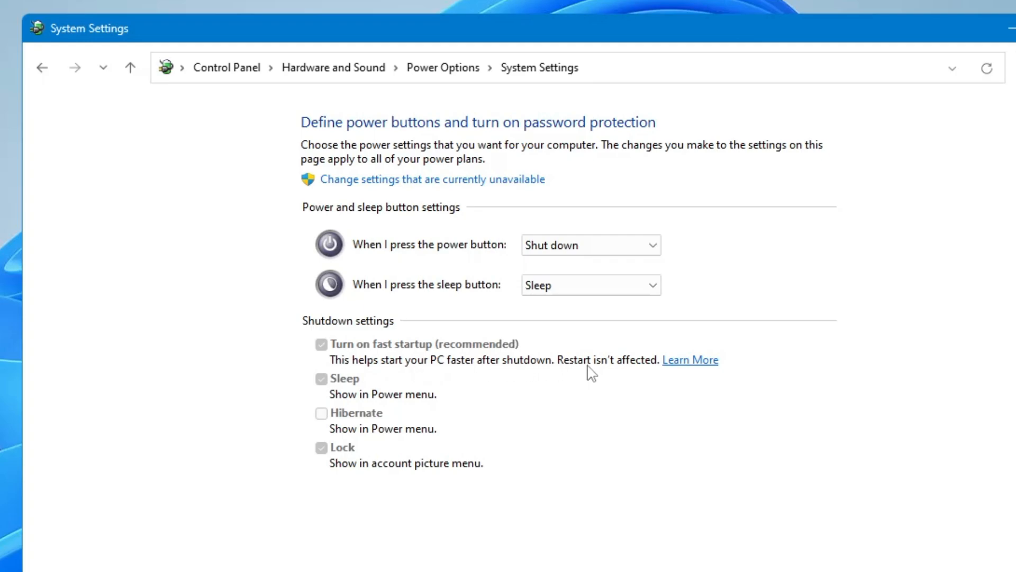
pyautogui.moveTo(627, 369)
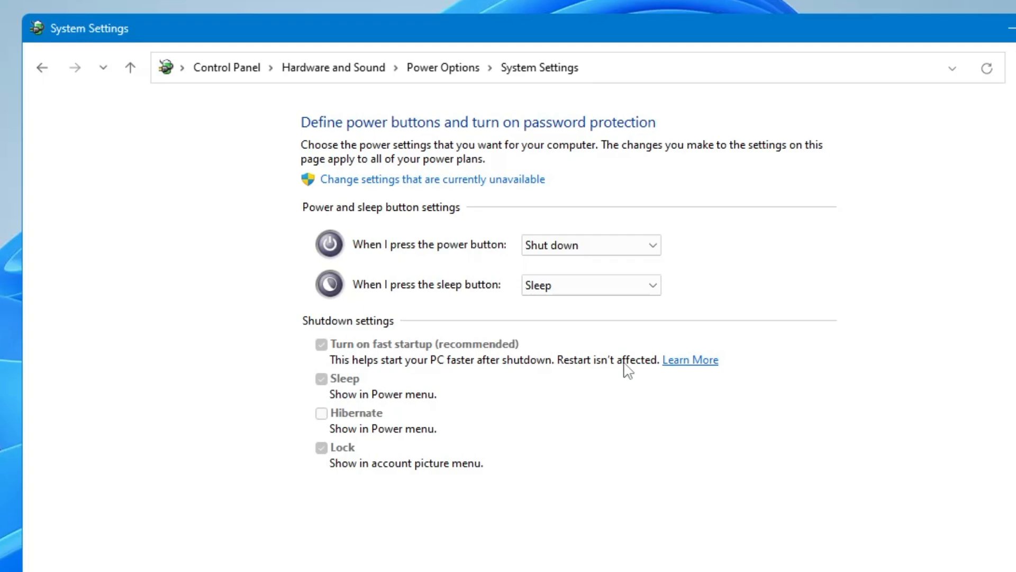
pyautogui.moveTo(676, 343)
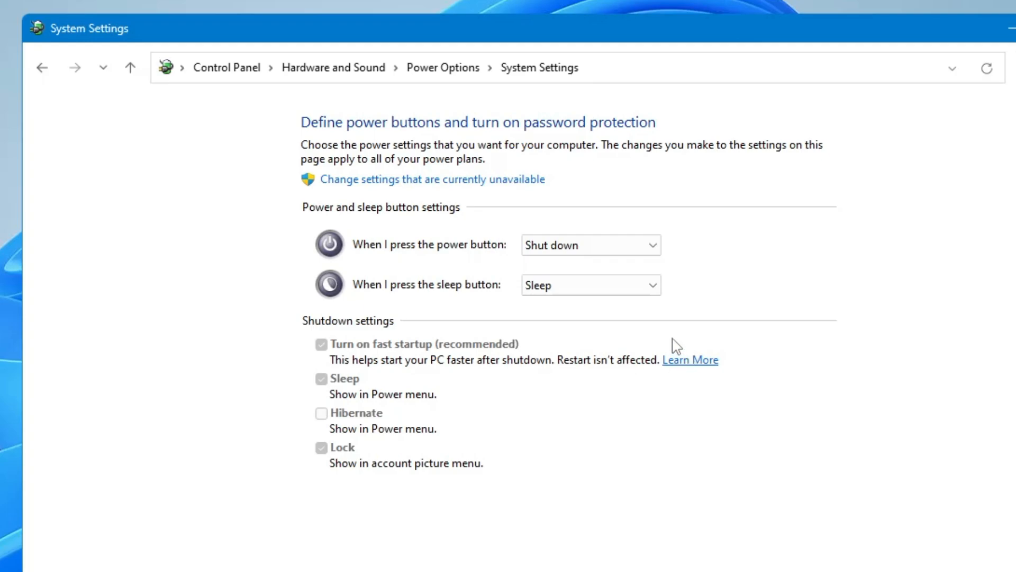
pyautogui.moveTo(567, 391)
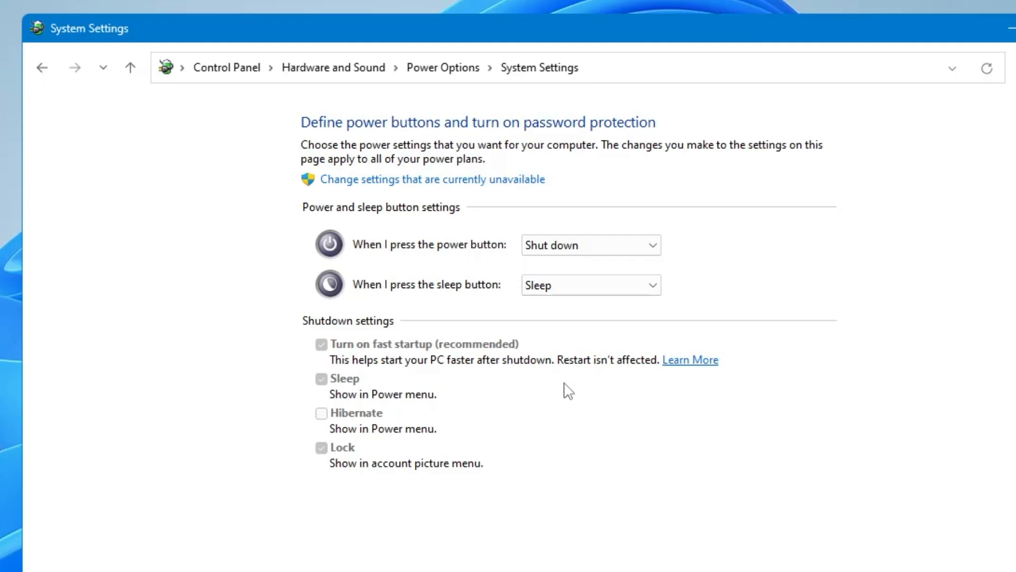
pyautogui.moveTo(375, 362)
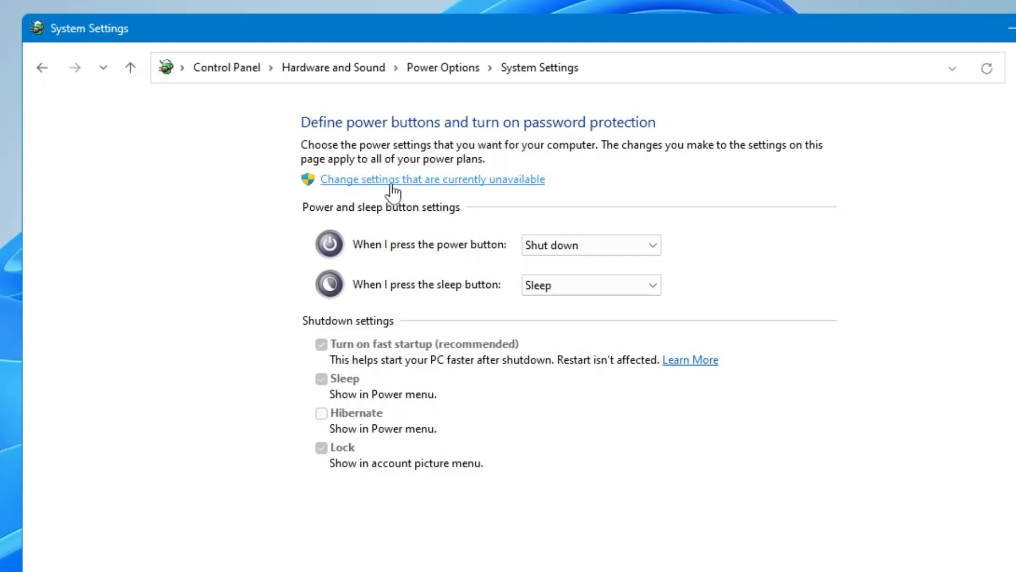
# Unlock the greyed-out shutdown settings via 'Change settings that are currently unavailable'
pyautogui.click(431, 180)
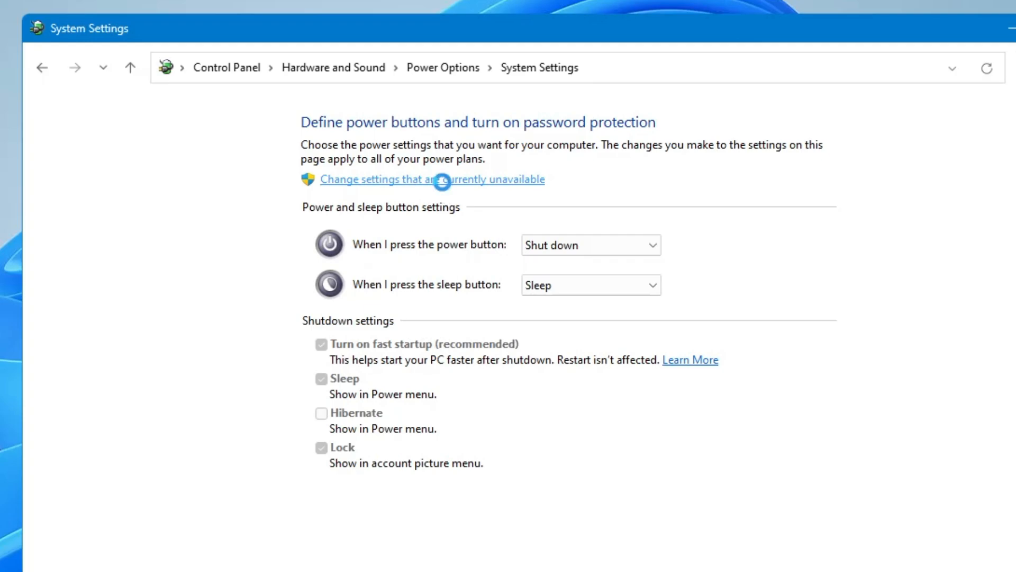
# Untick 'Turn on fast startup (recommended)', save changes and return to the power plan list
pyautogui.click(431, 180)
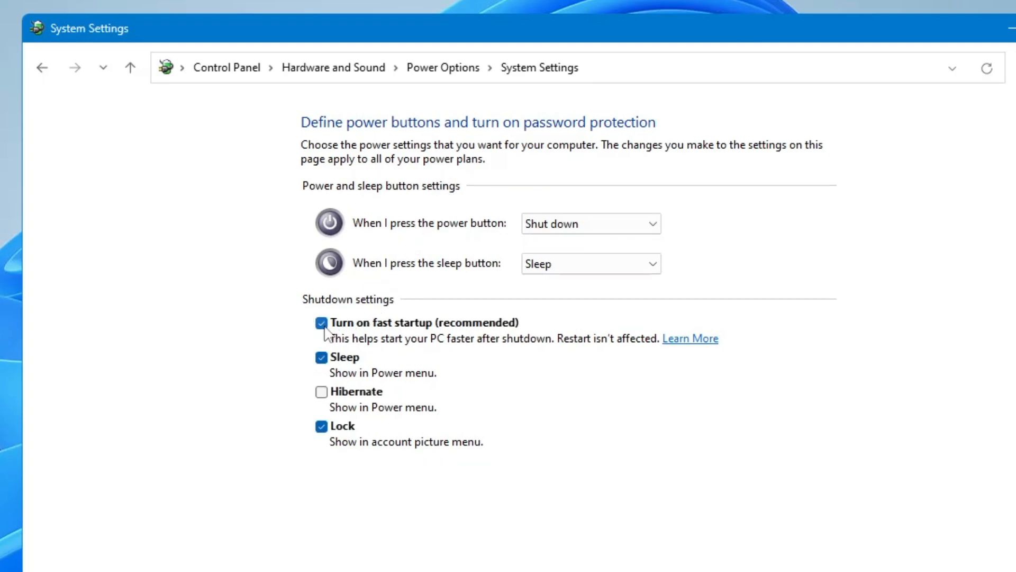
pyautogui.click(322, 323)
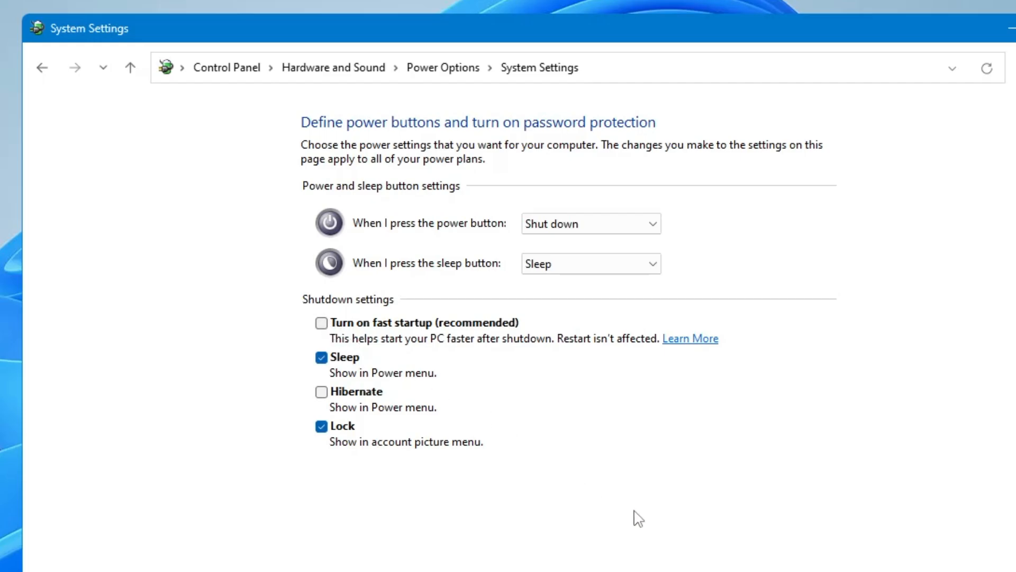
pyautogui.click(34, 55)
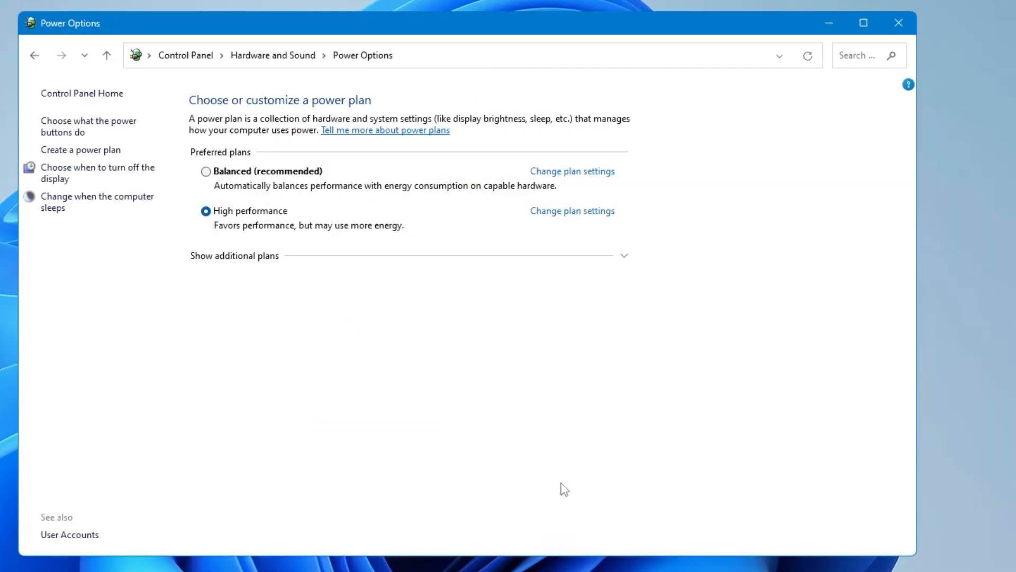
pyautogui.moveTo(489, 356)
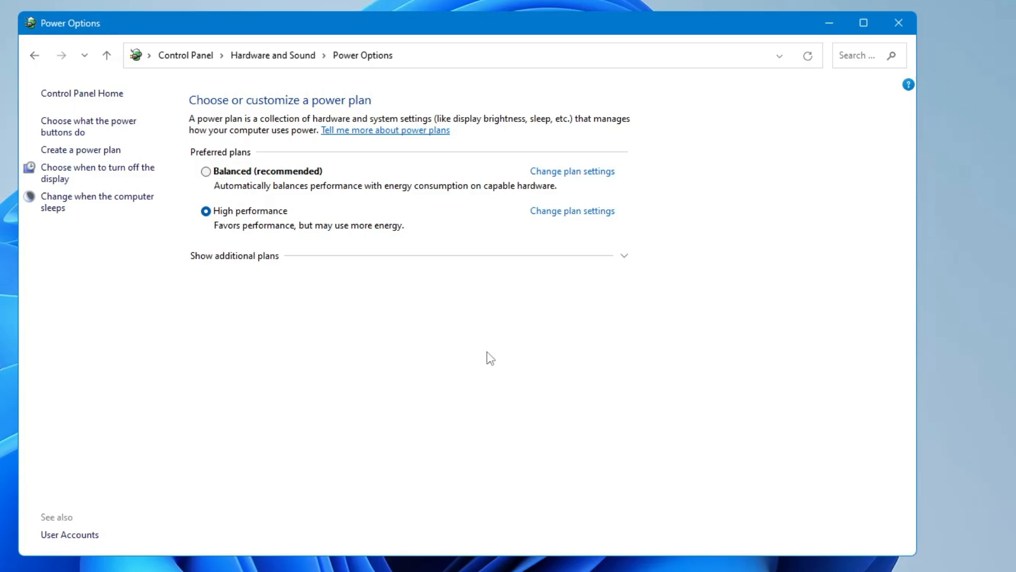
pyautogui.moveTo(497, 351)
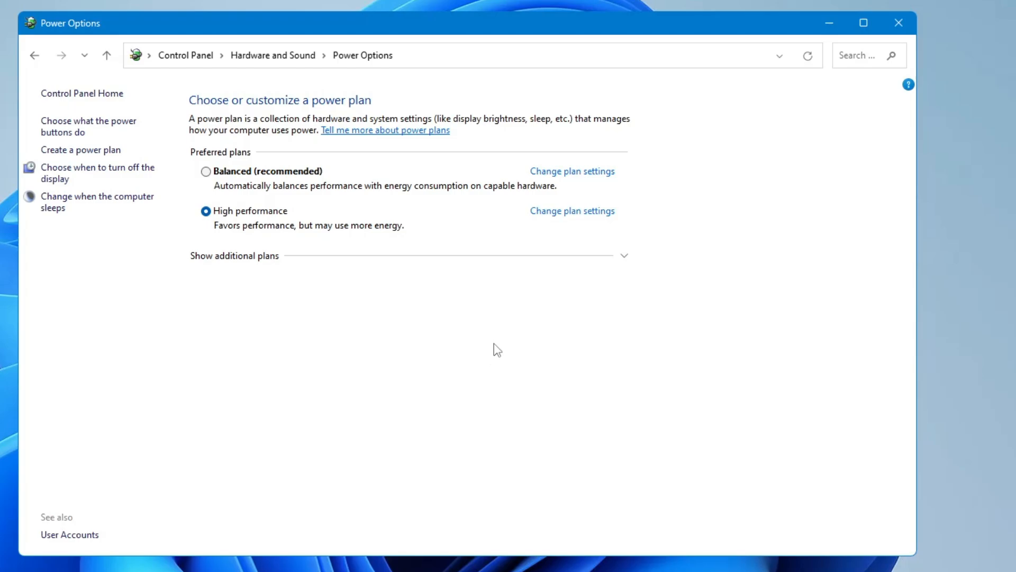